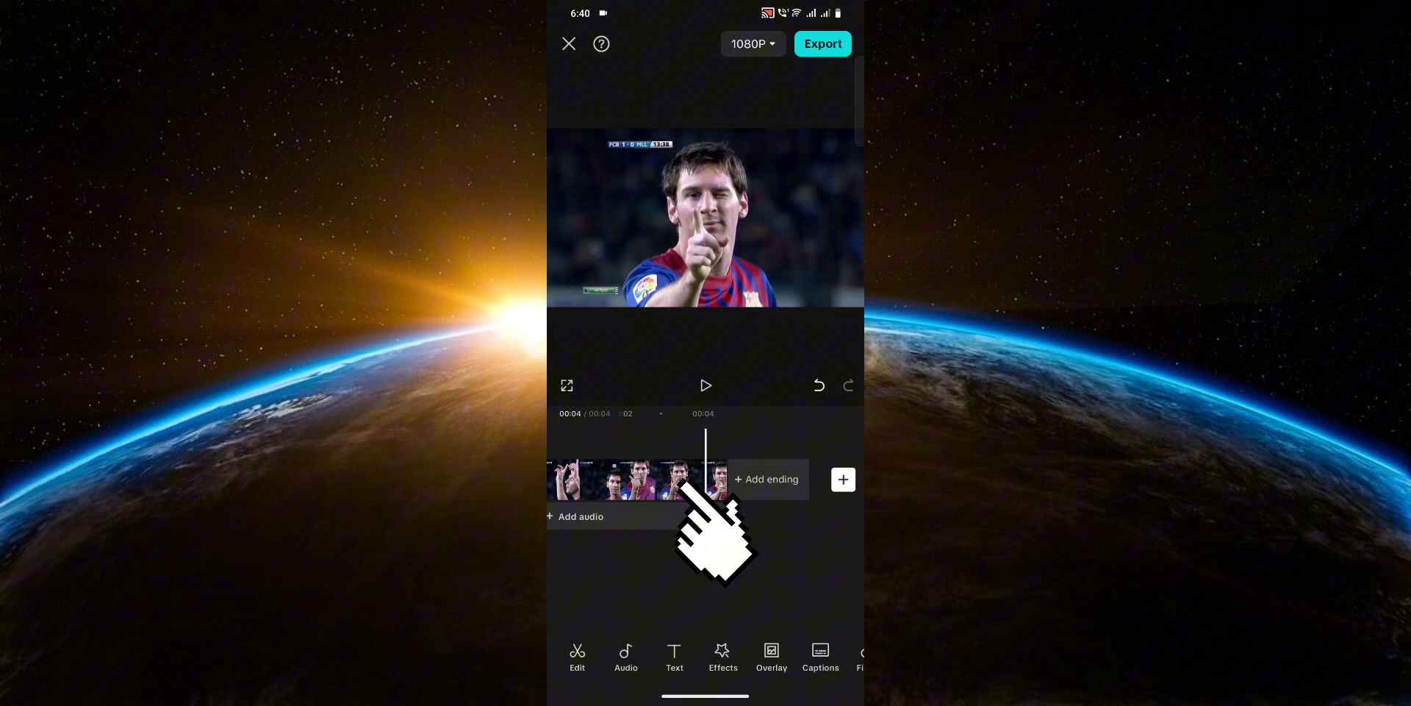
Freeze the football clip at the frame where the player points, inserting a 3-second still.
click(639, 479)
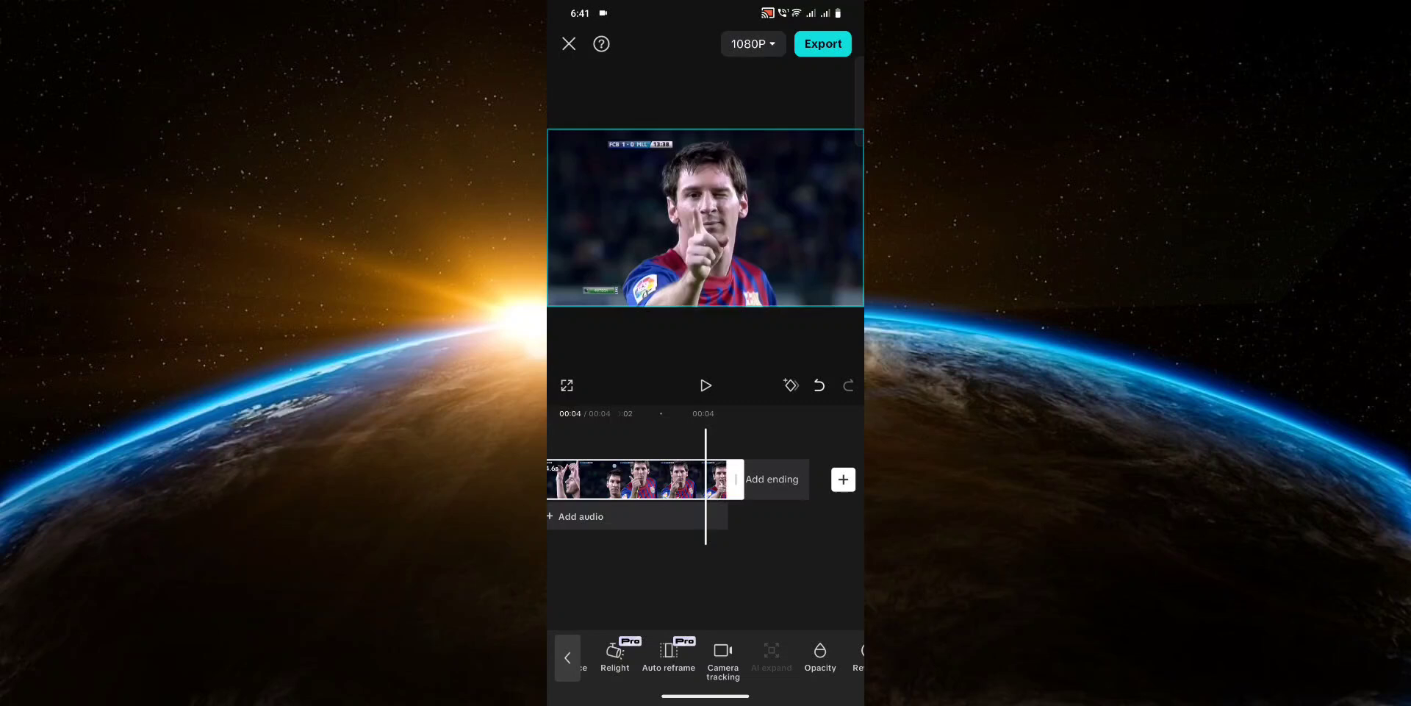
scroll(left, 3)
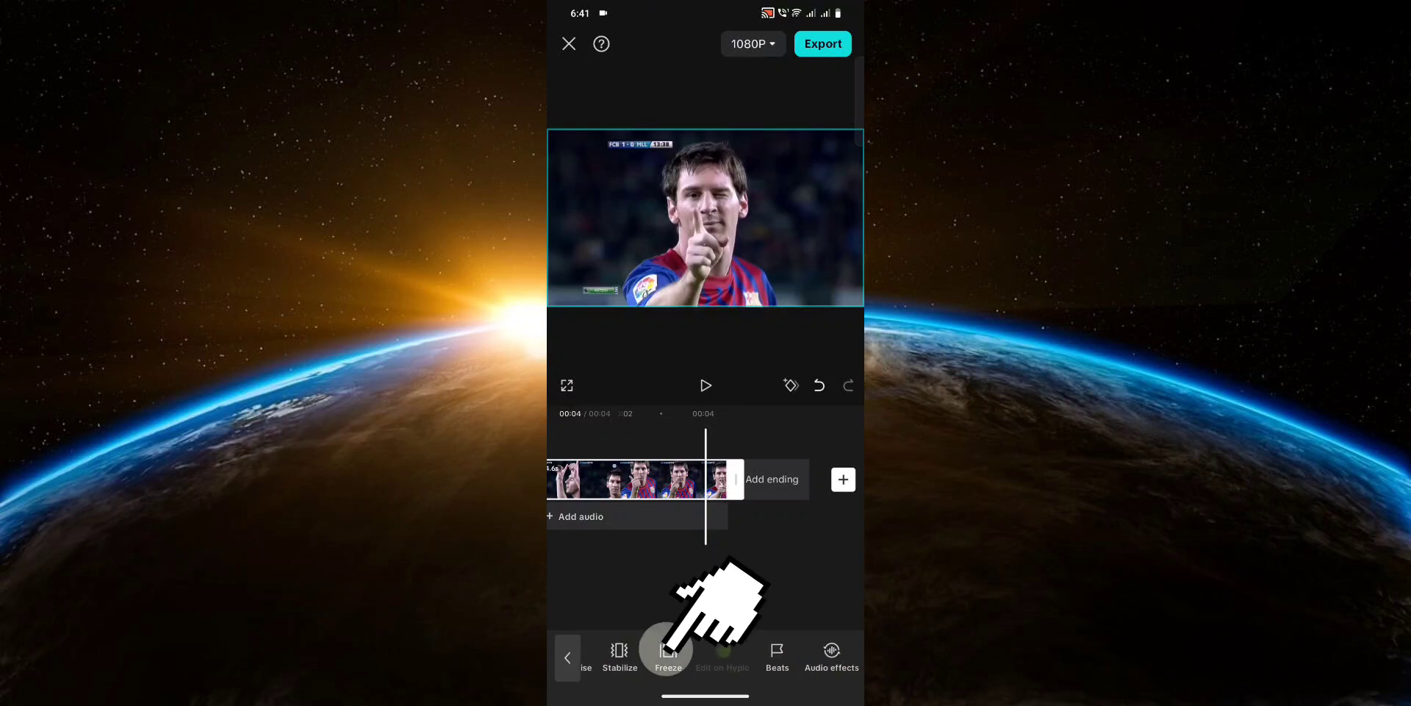
click(667, 655)
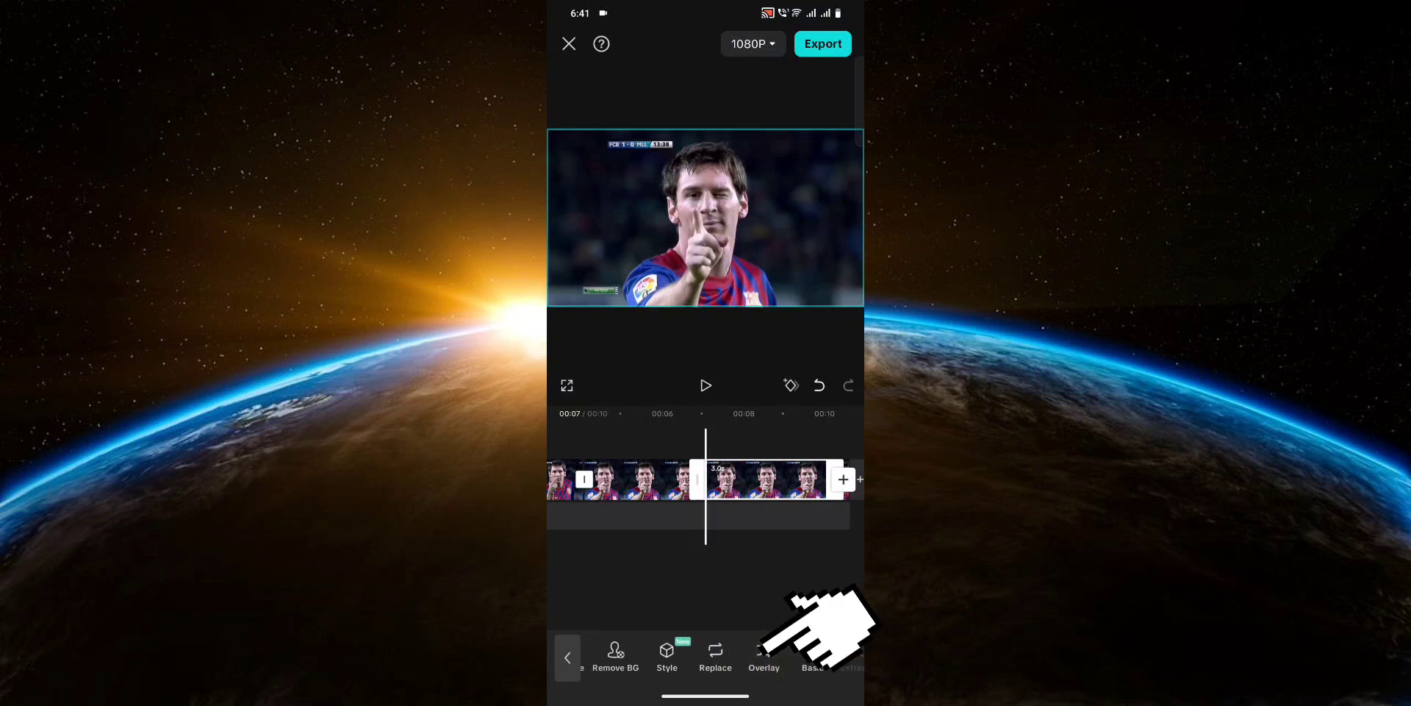
Move the frozen still onto its own overlay layer above the main clip.
click(763, 656)
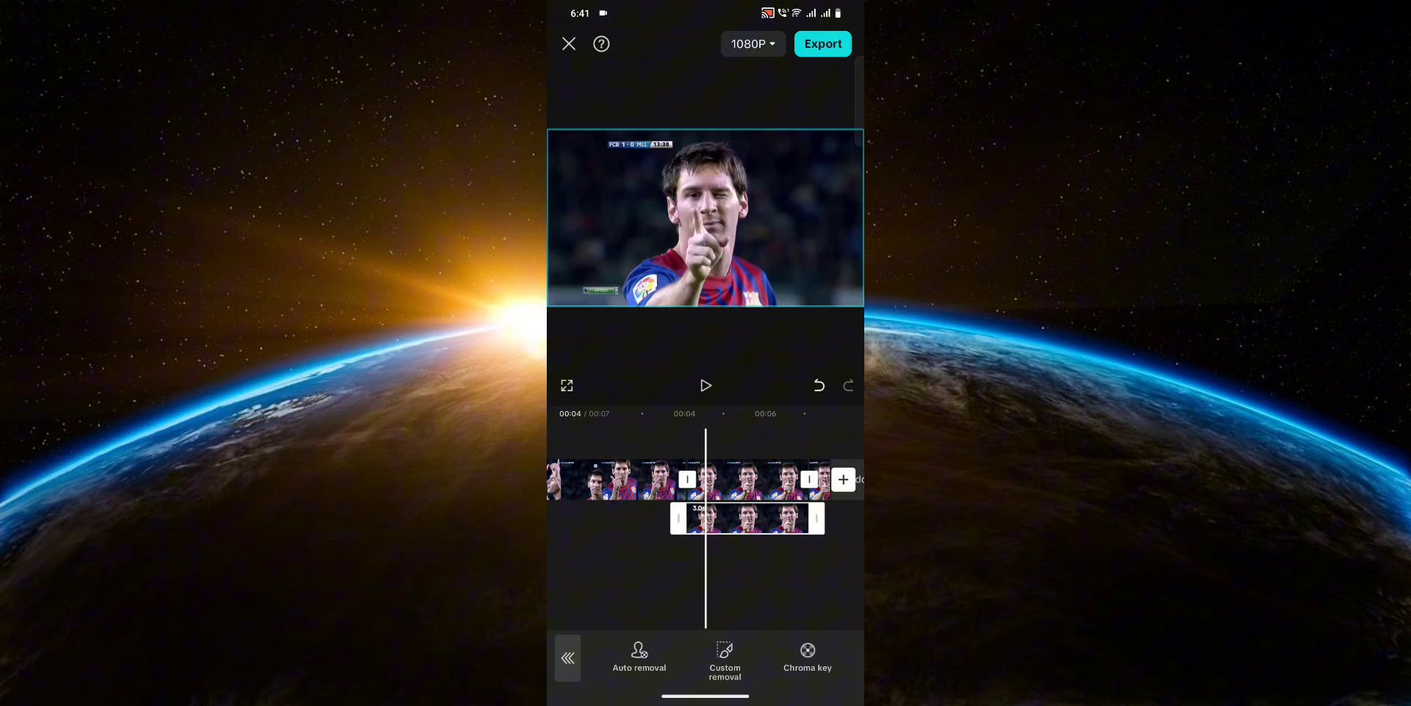
mouse_move(724, 657)
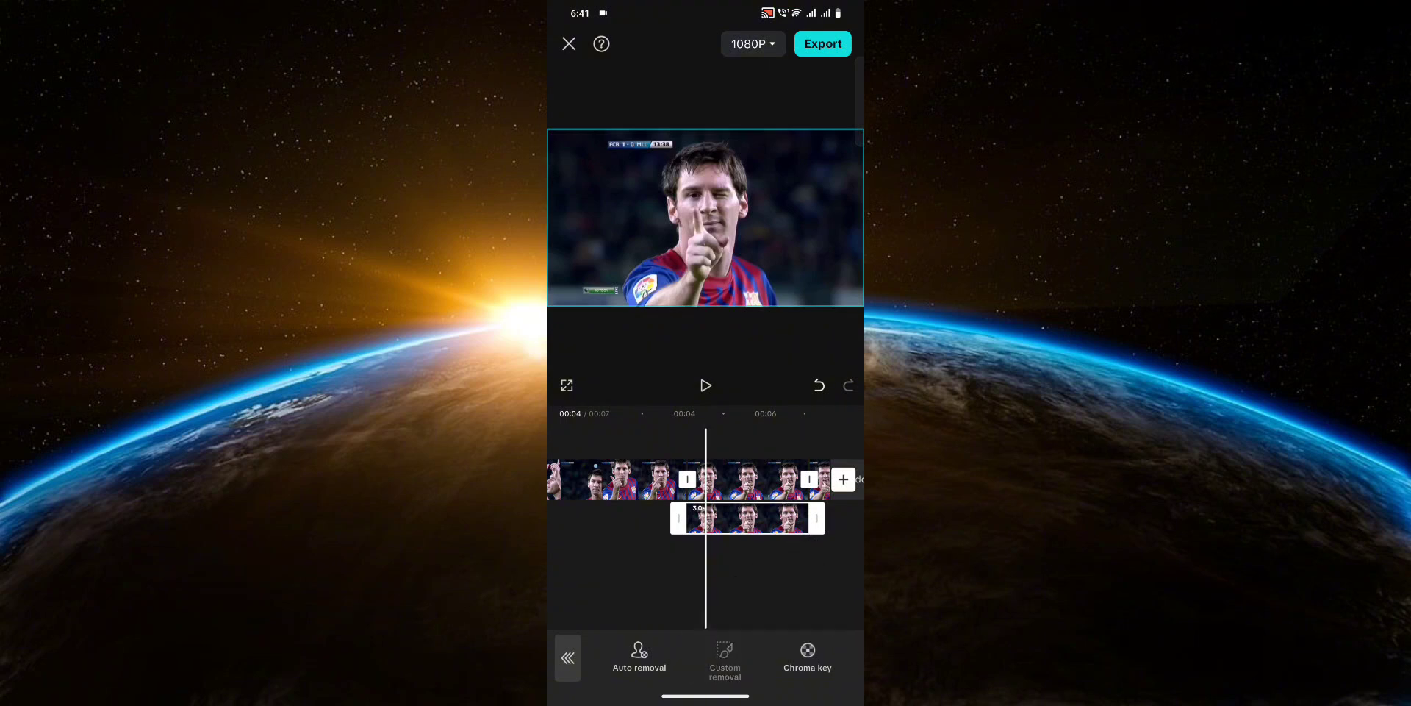
Paint a custom cutout over the whole player with the Quick brush, then move to Stroke.
click(724, 657)
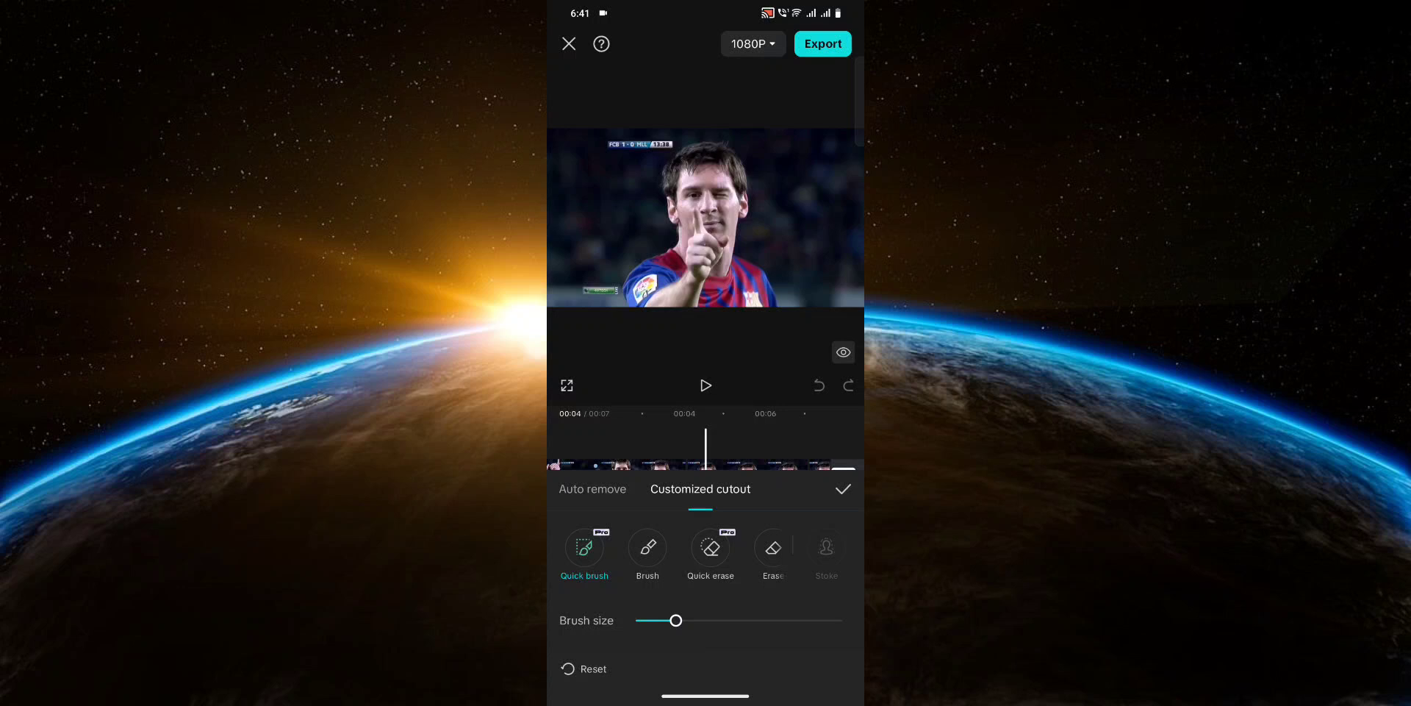
drag(711, 180, 707, 261)
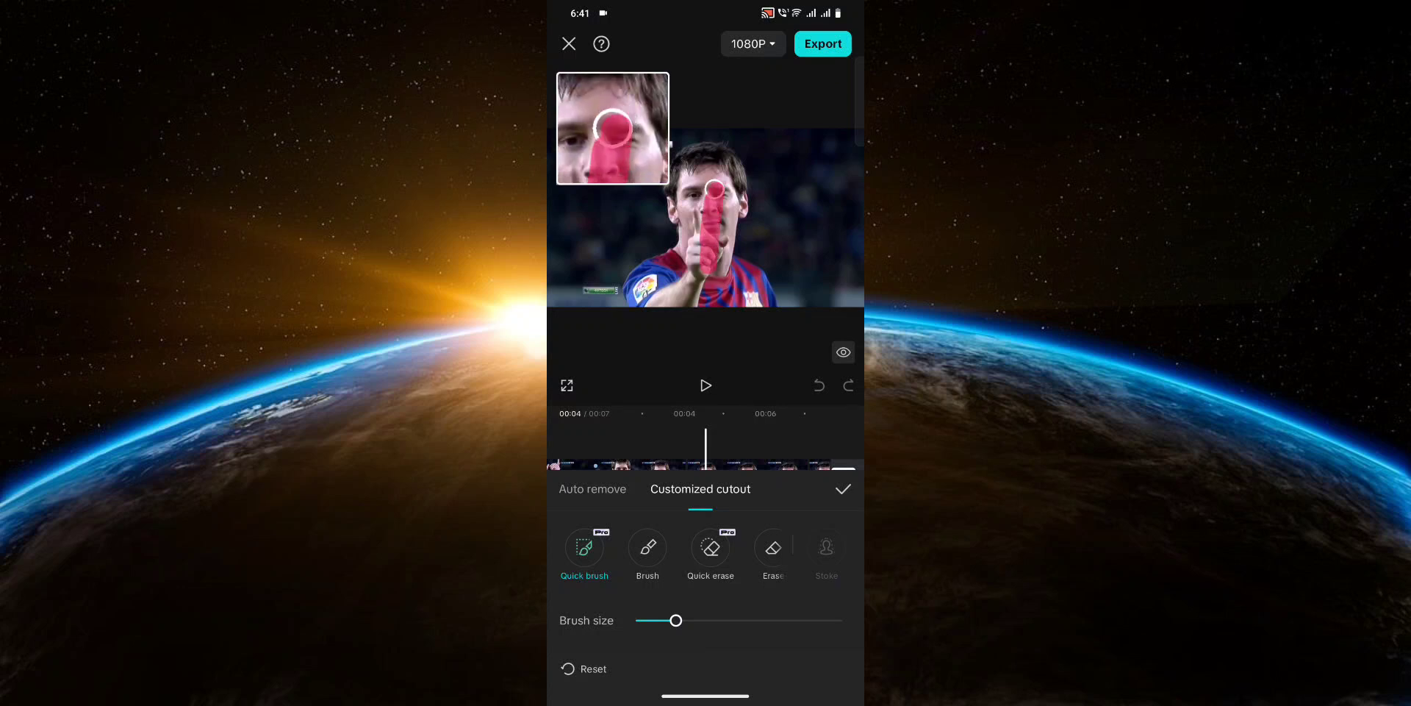
drag(712, 185, 760, 281)
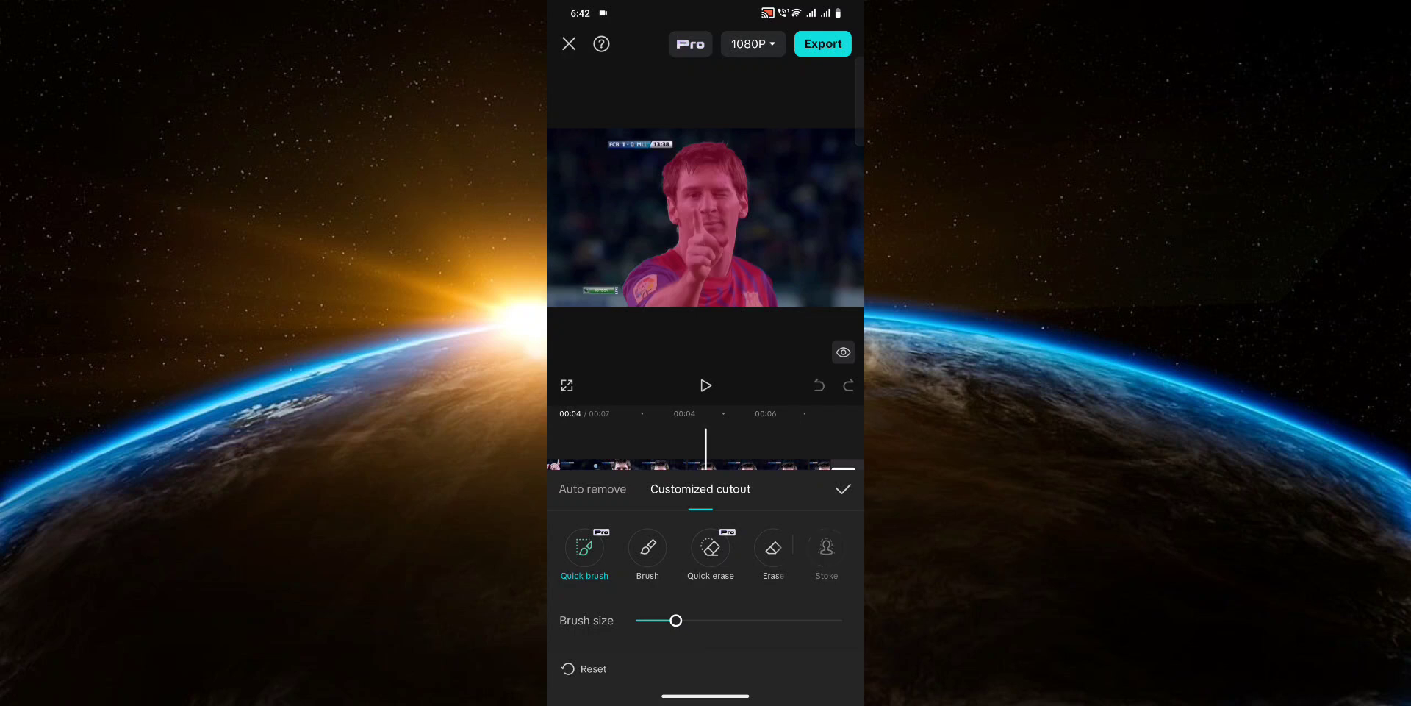
click(826, 553)
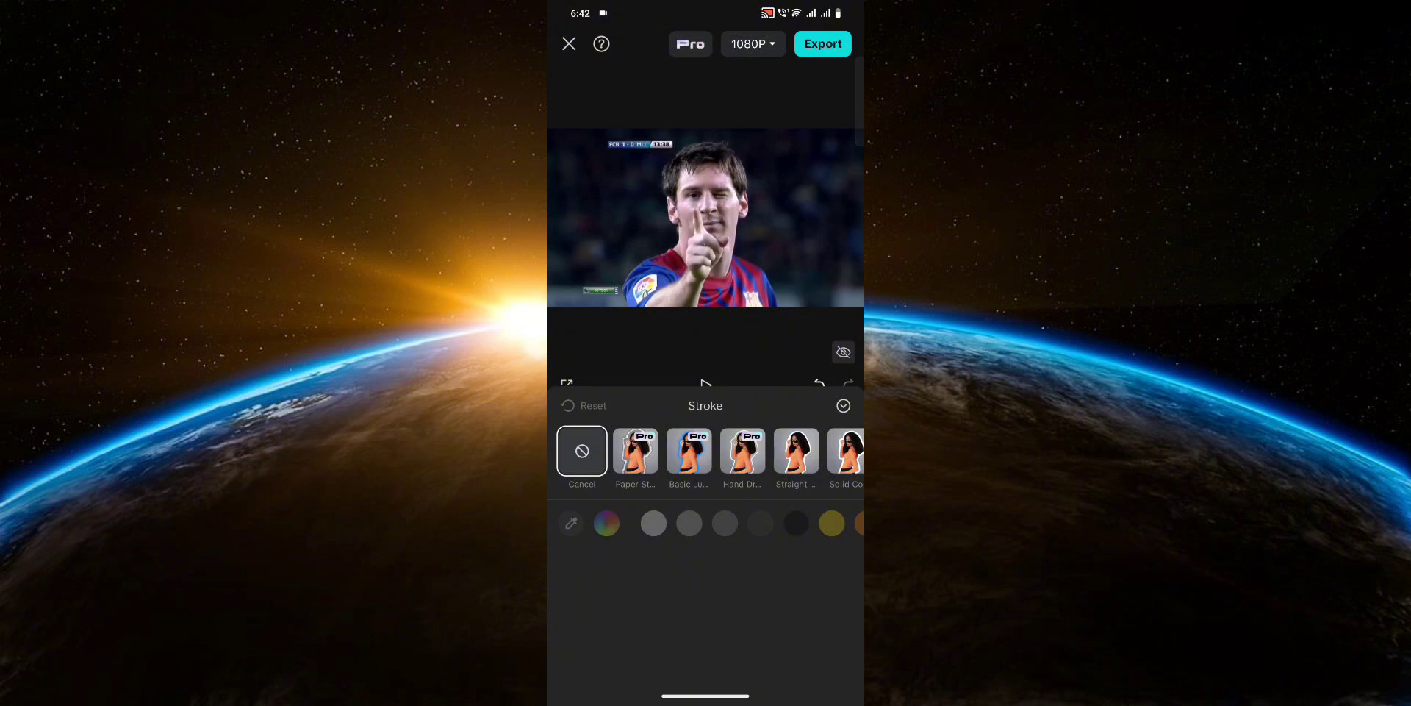
Apply a white Straight outline to the cut-out player and confirm the cutout.
click(795, 450)
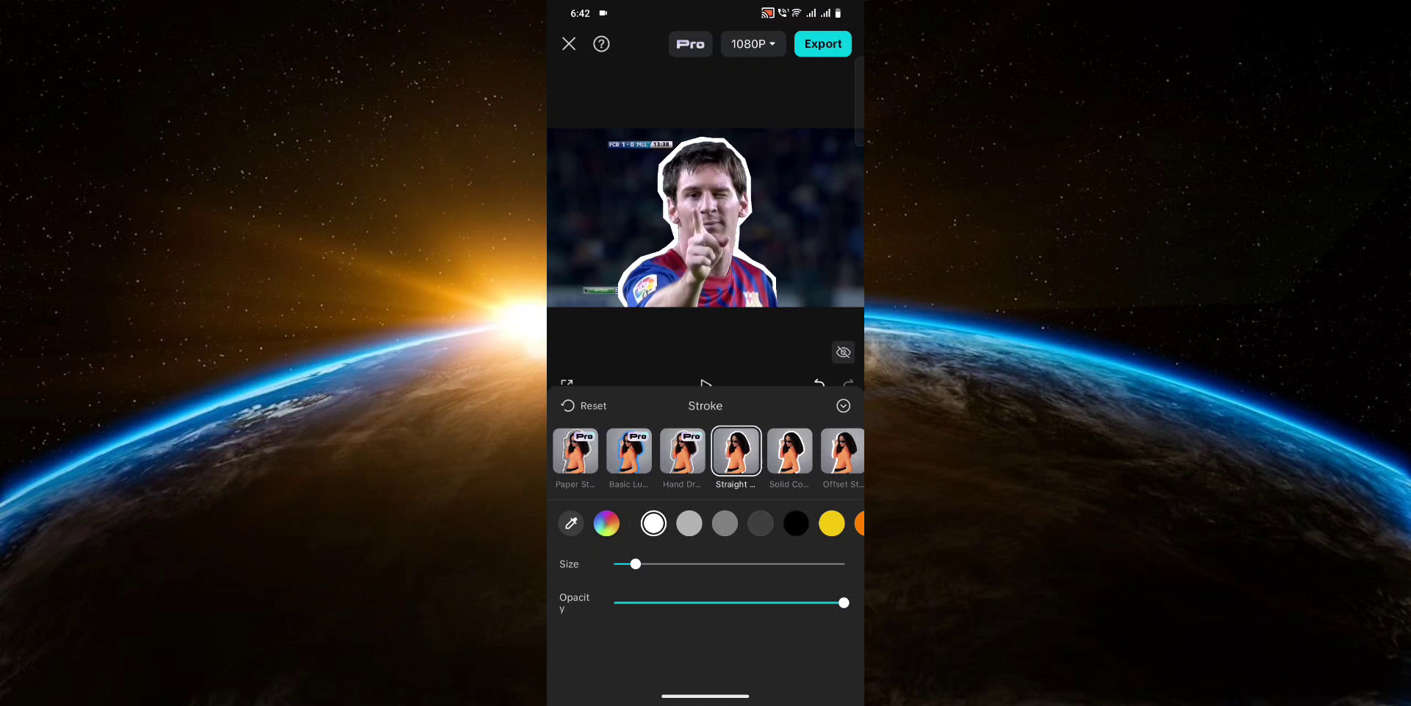
click(635, 563)
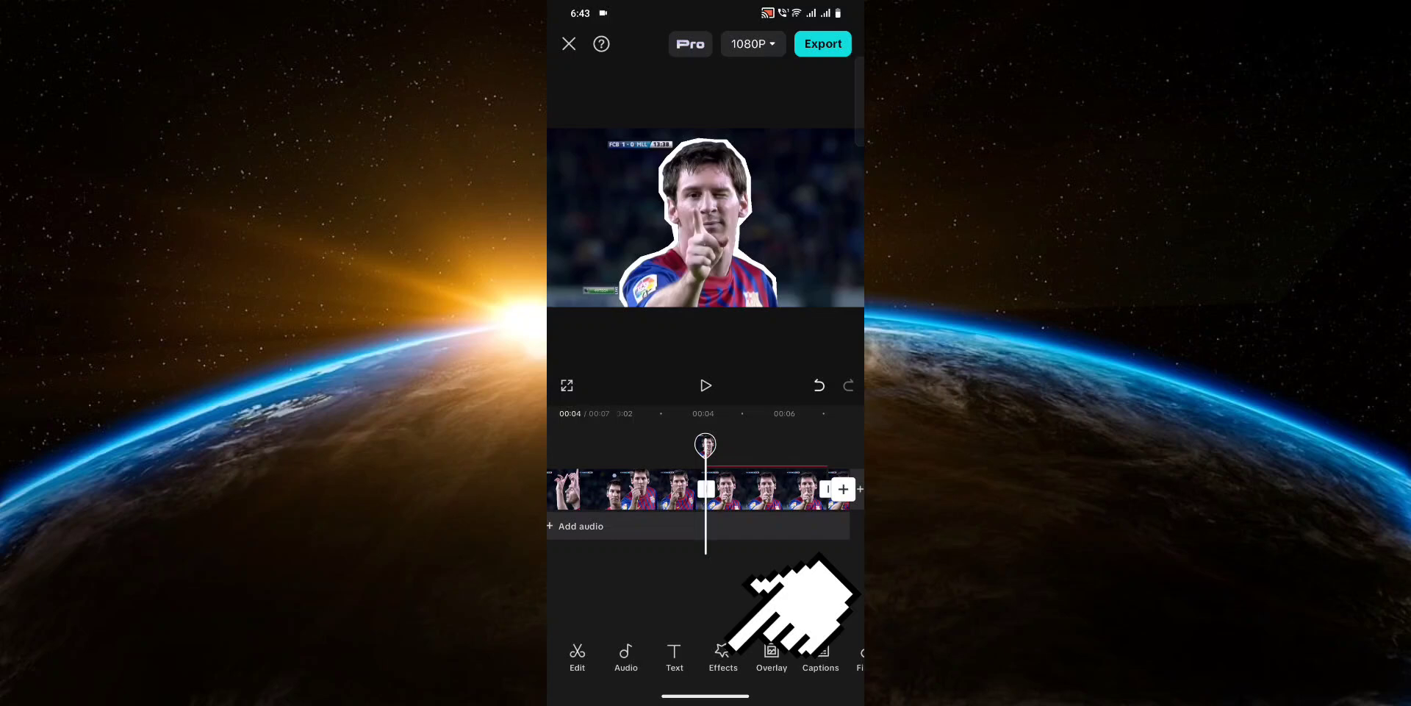
Add the Retro Cartoon video effect from the Cartoon category over the freeze section.
click(724, 656)
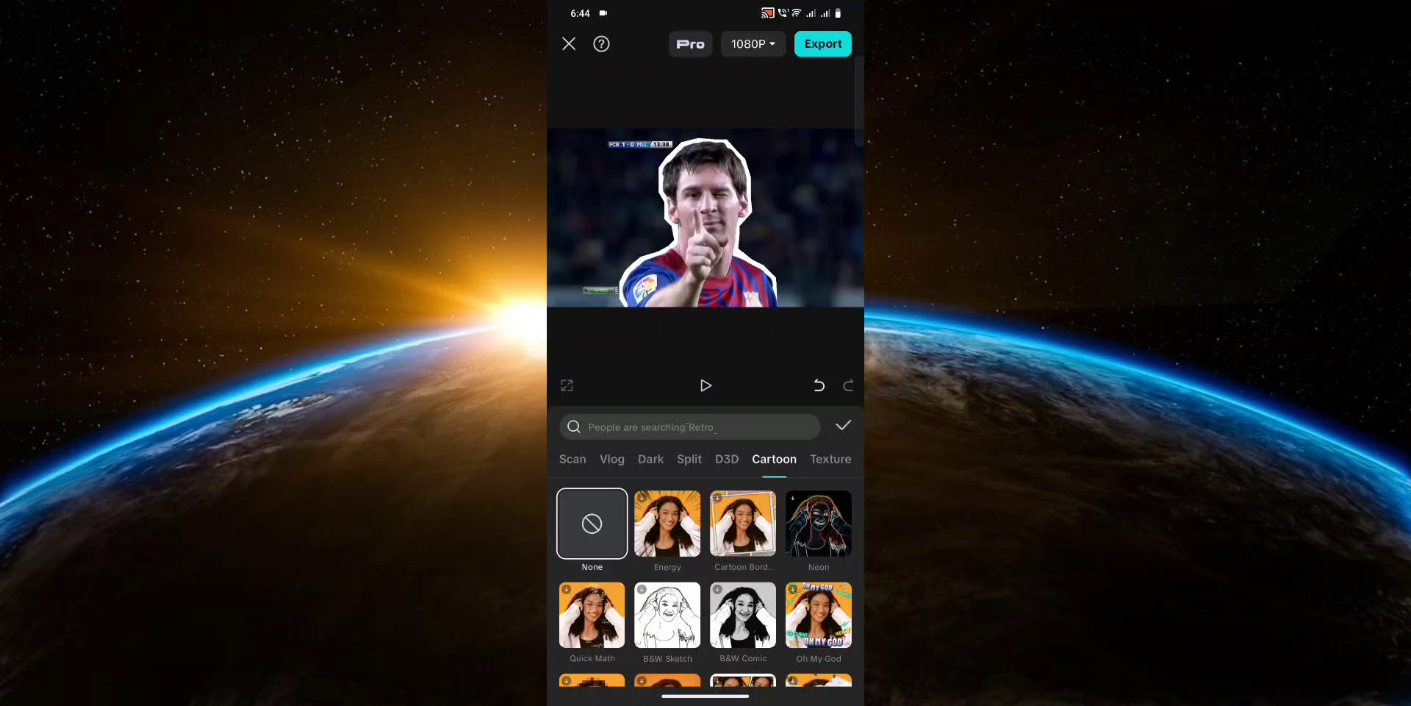
scroll(down, 3)
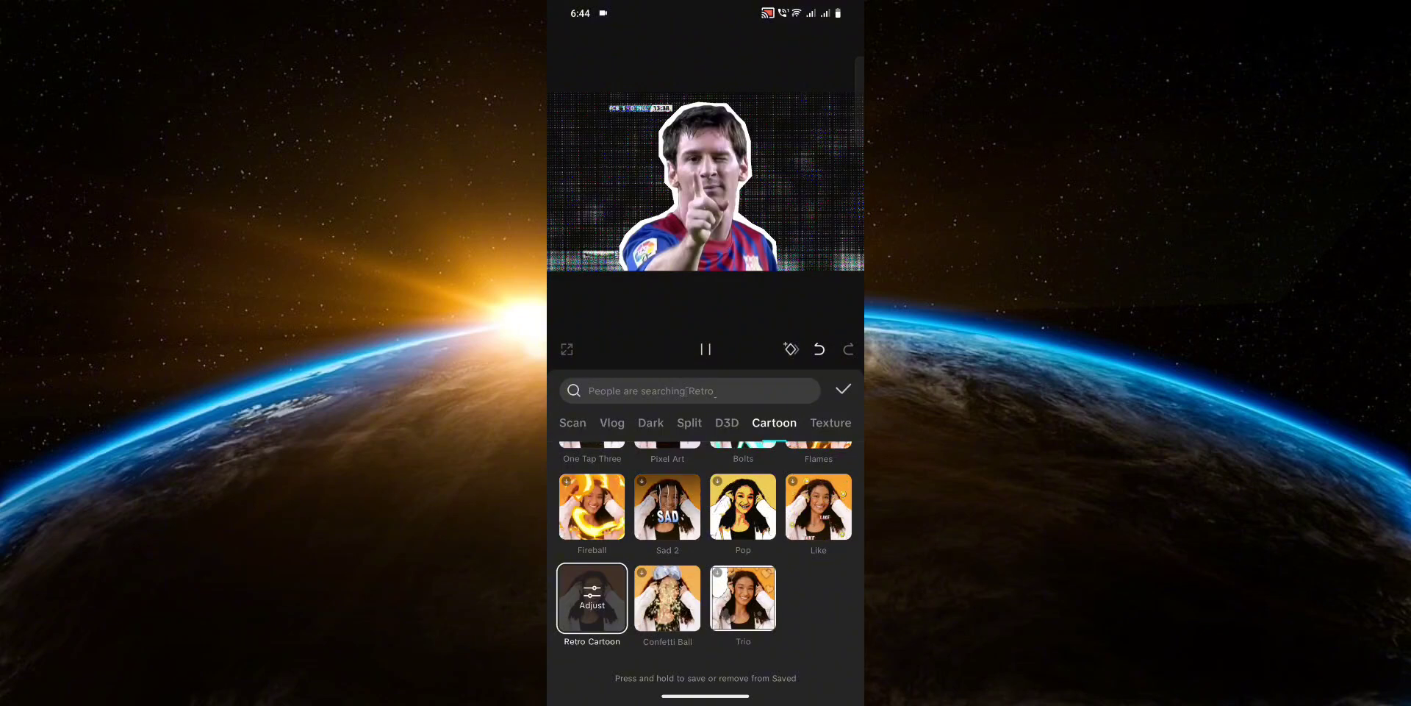
click(842, 390)
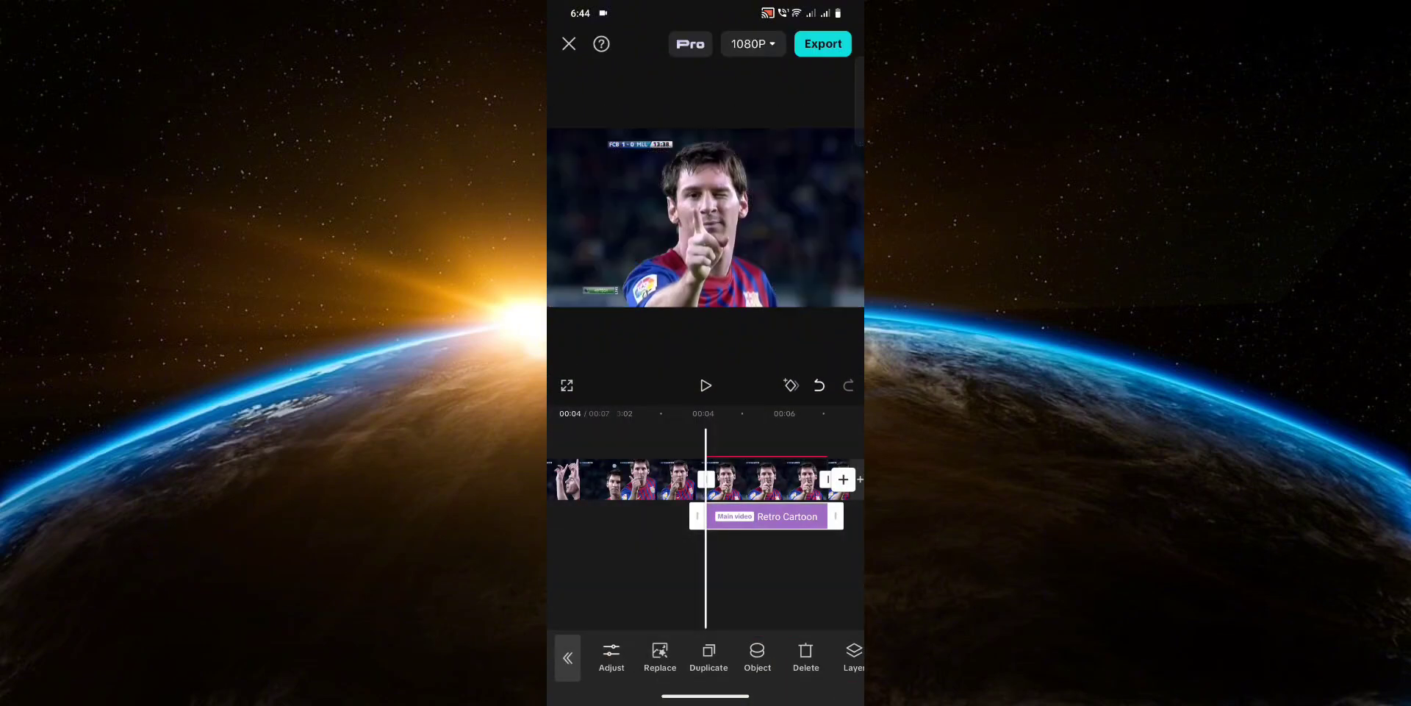
click(757, 656)
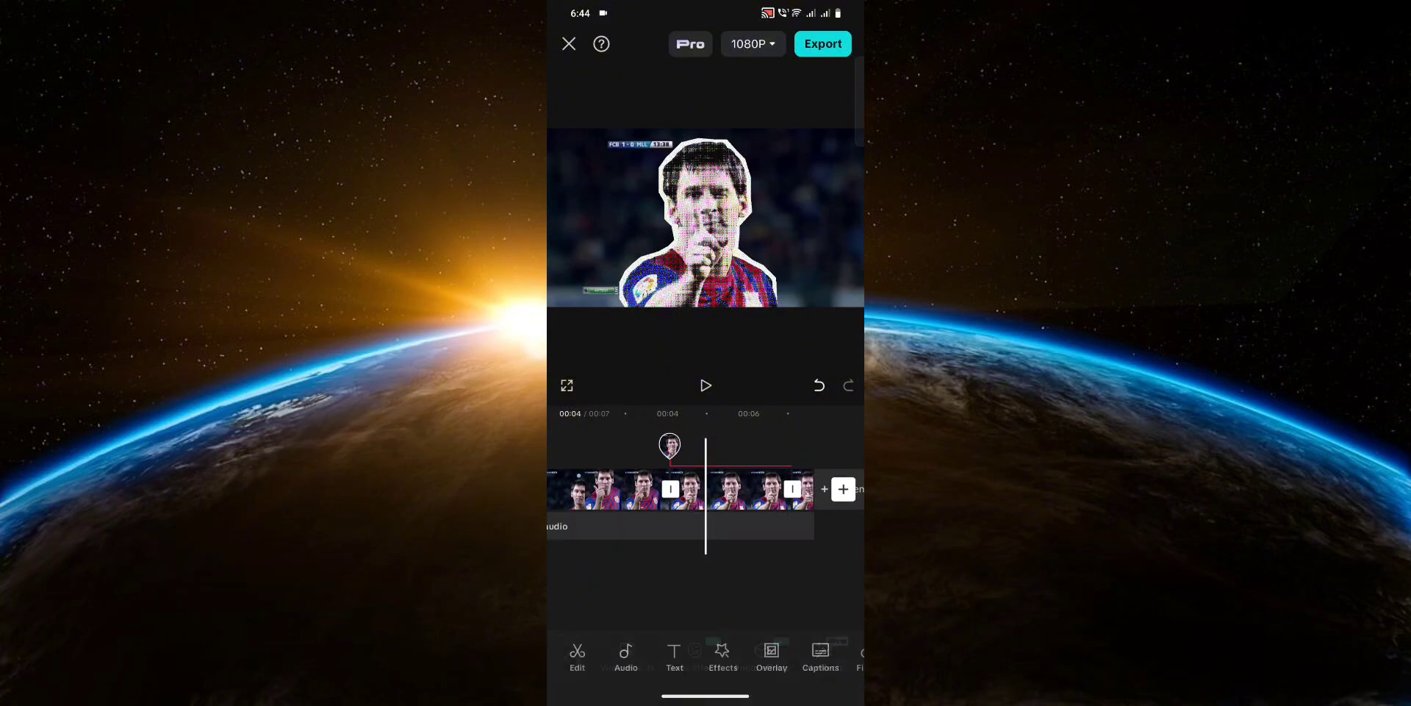
Select the cut-out player overlay clip and reach its Adjust tools.
click(772, 656)
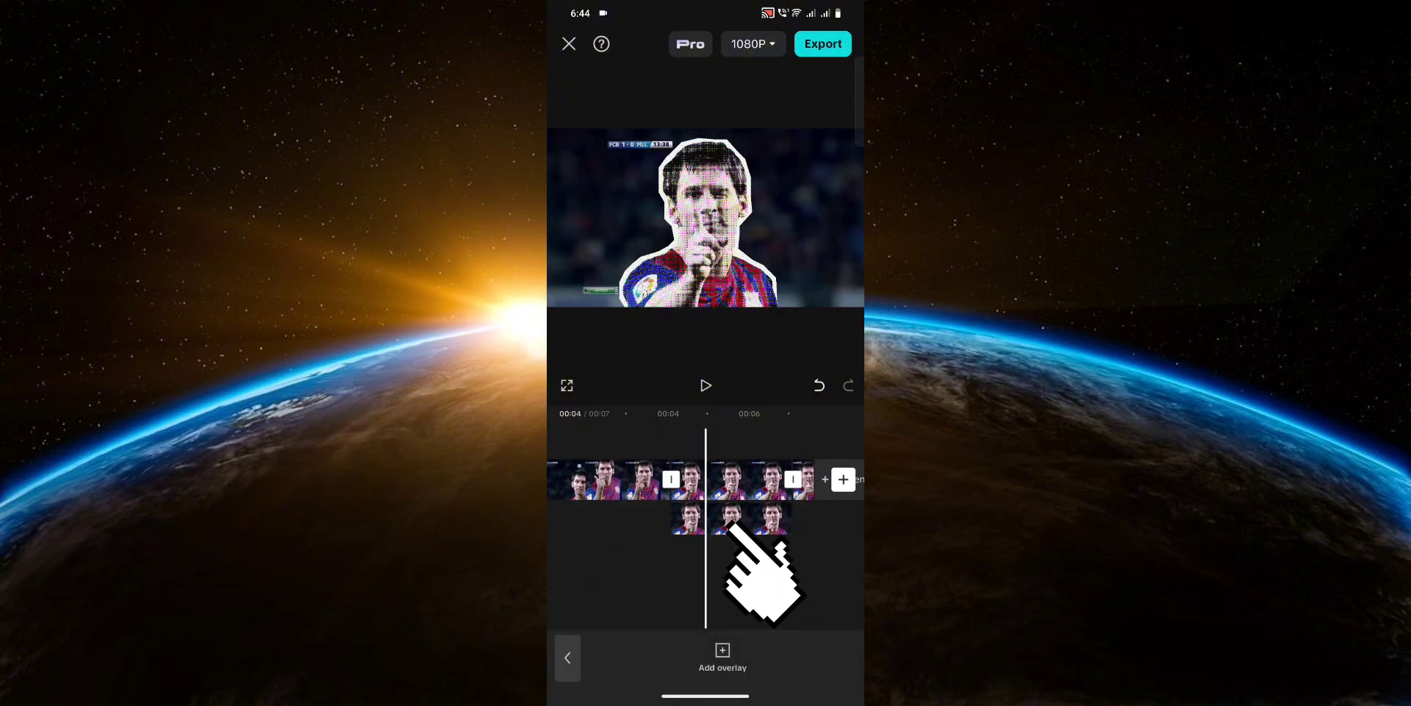
click(730, 517)
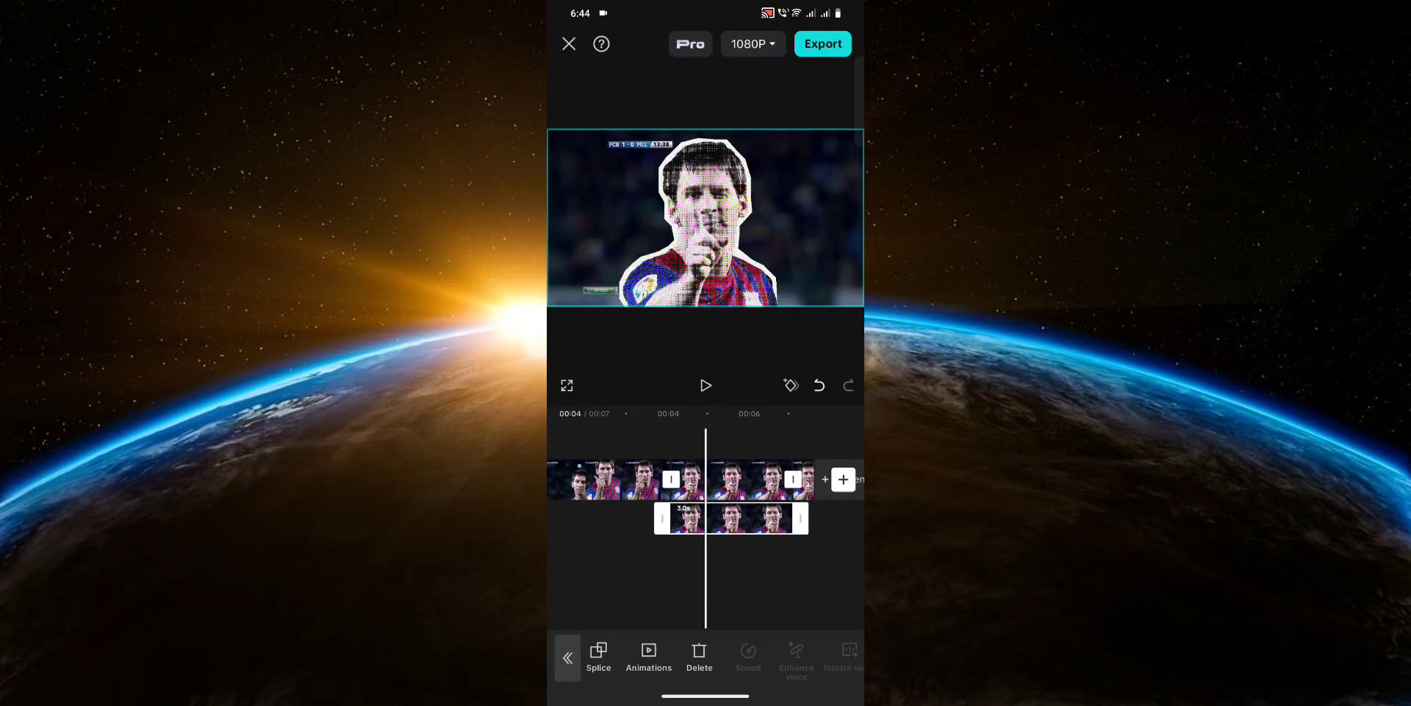
scroll(left, 3)
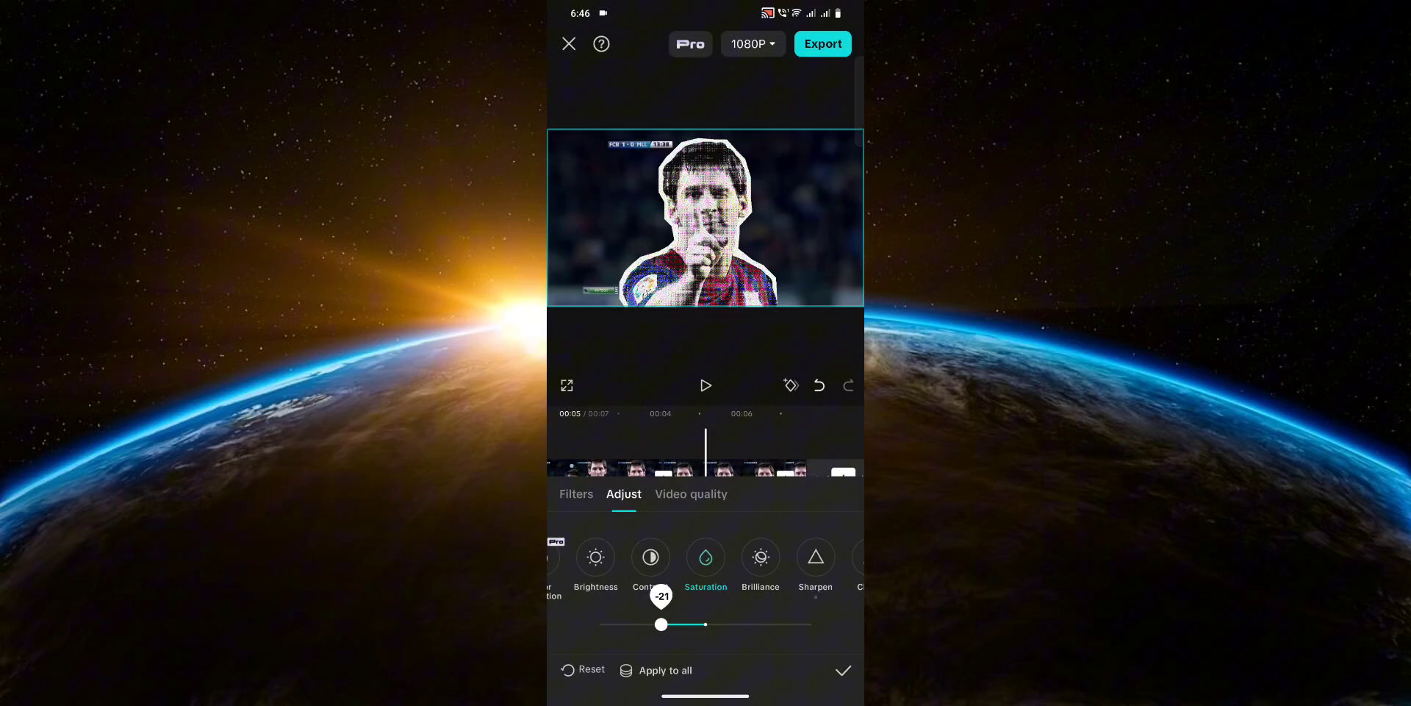
Lower the overlay's Saturation fully to black and white, add Sharpen, and confirm.
drag(662, 623, 599, 623)
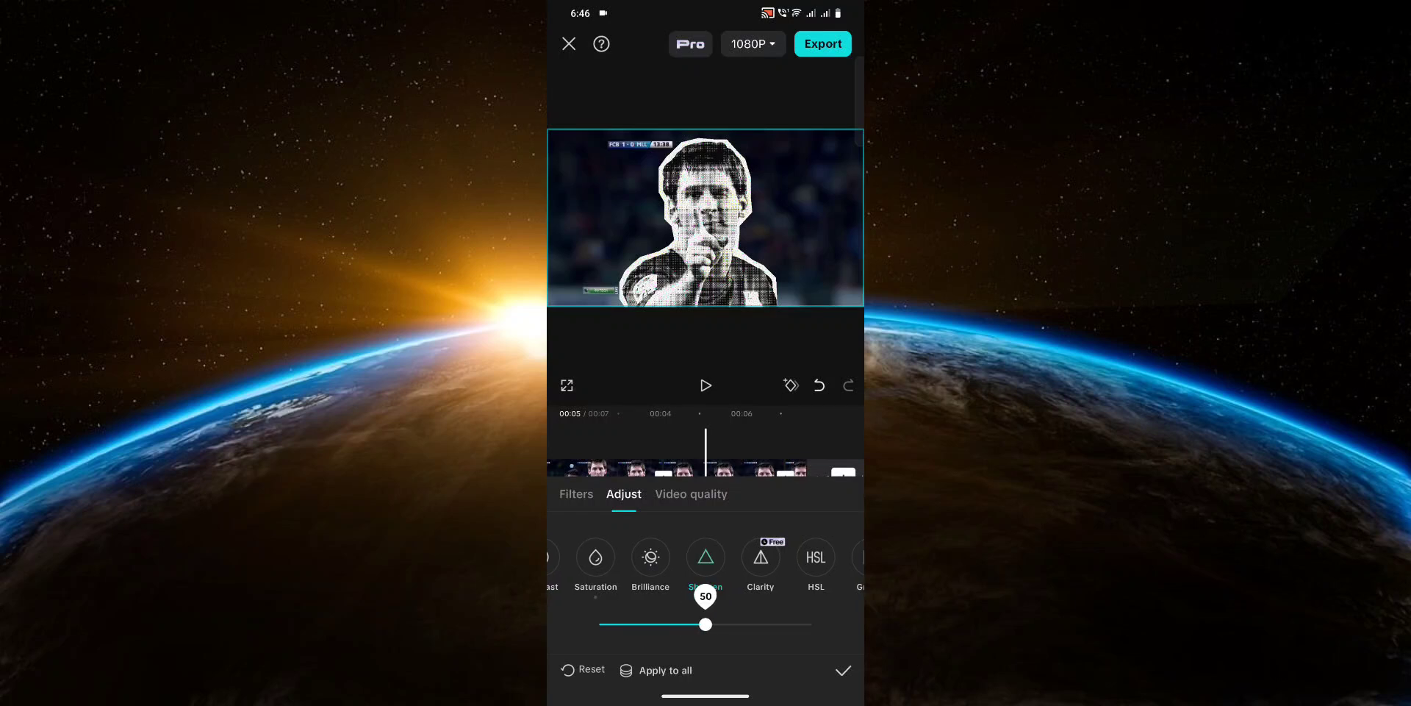
drag(706, 623, 685, 623)
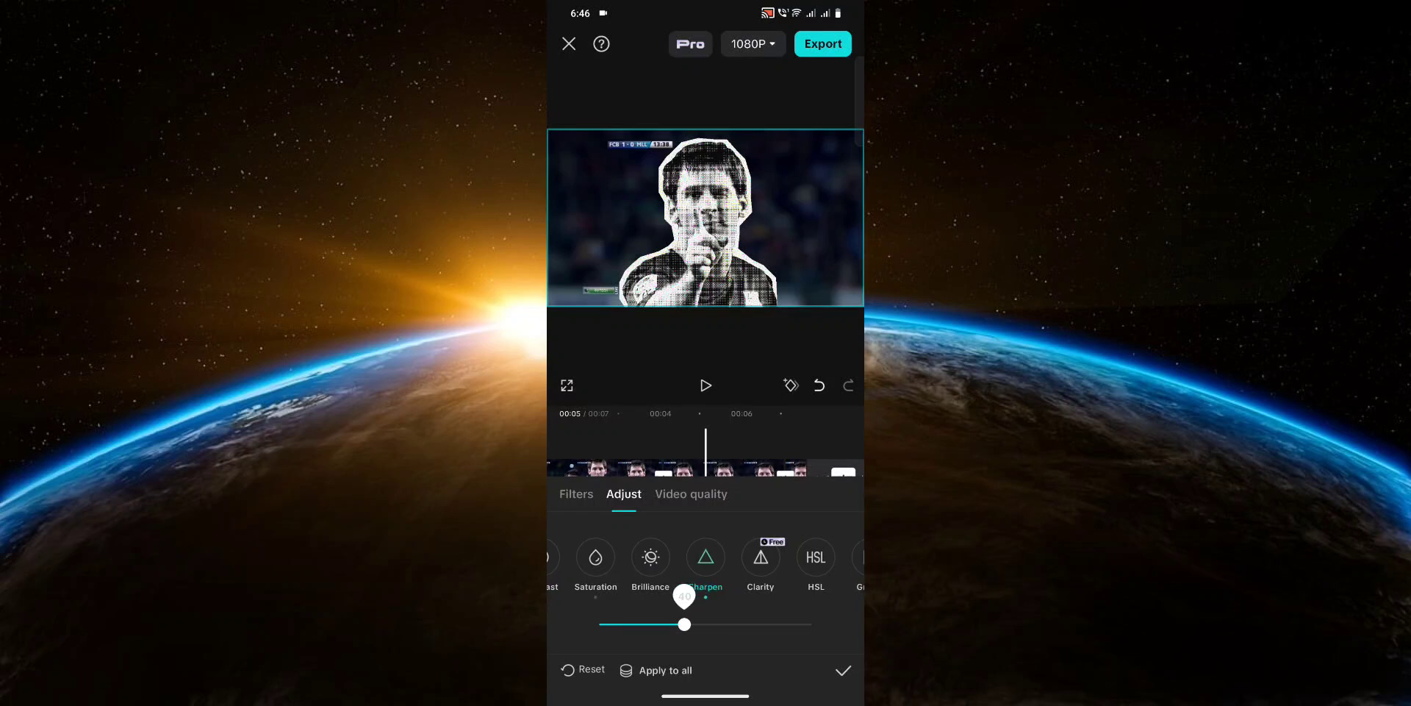
click(842, 670)
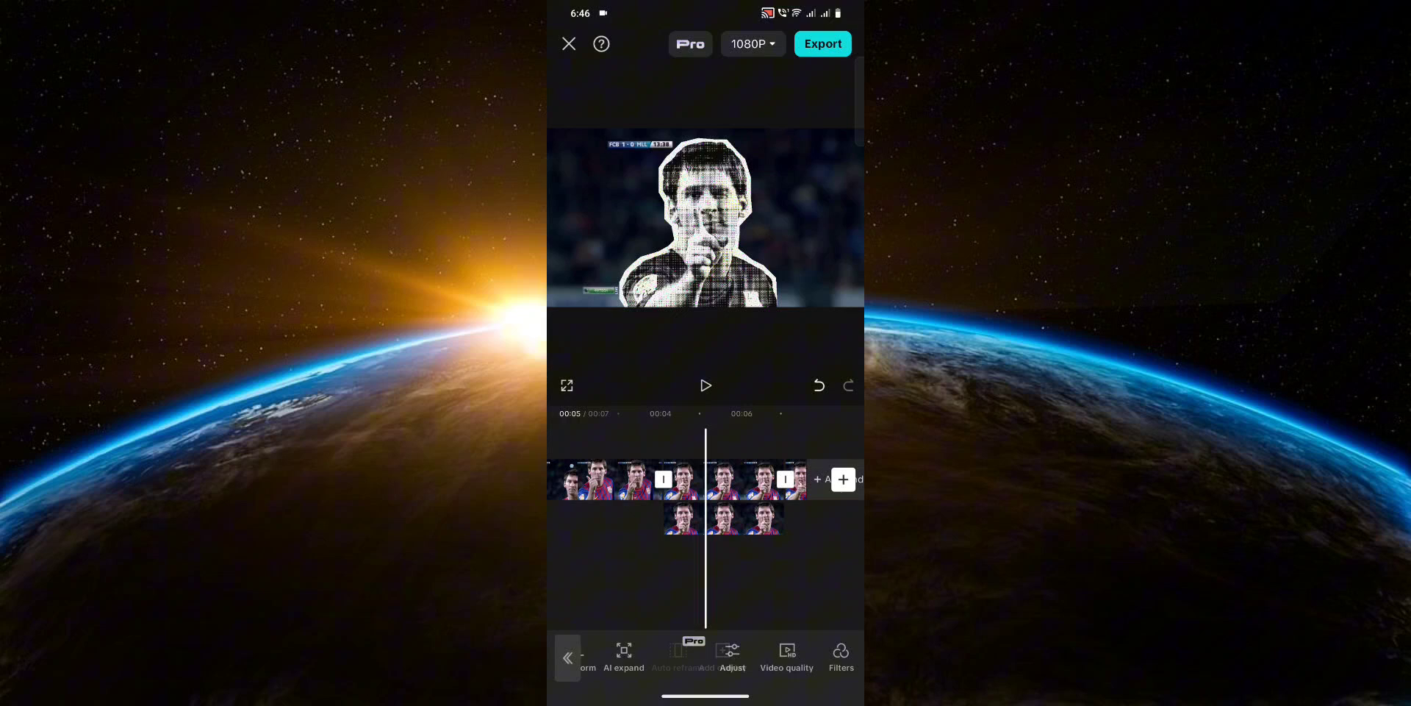
click(706, 385)
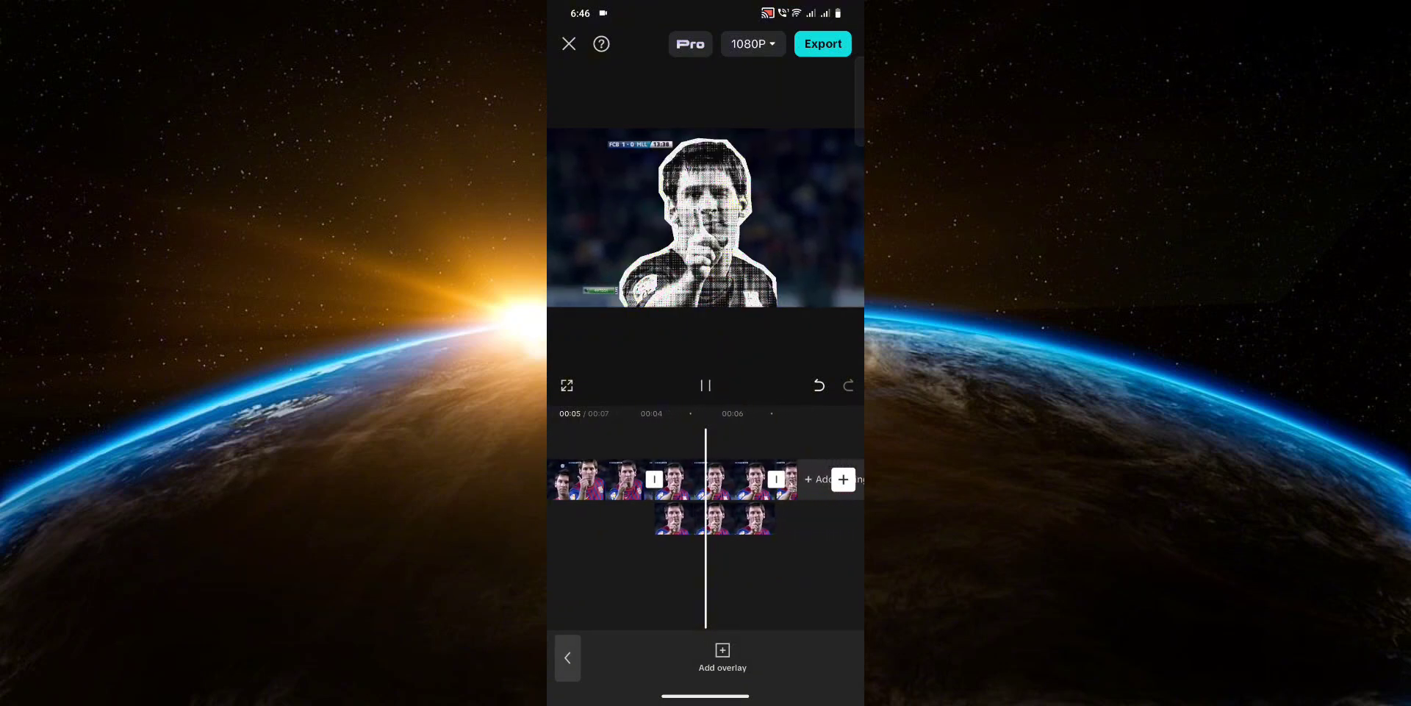
click(705, 385)
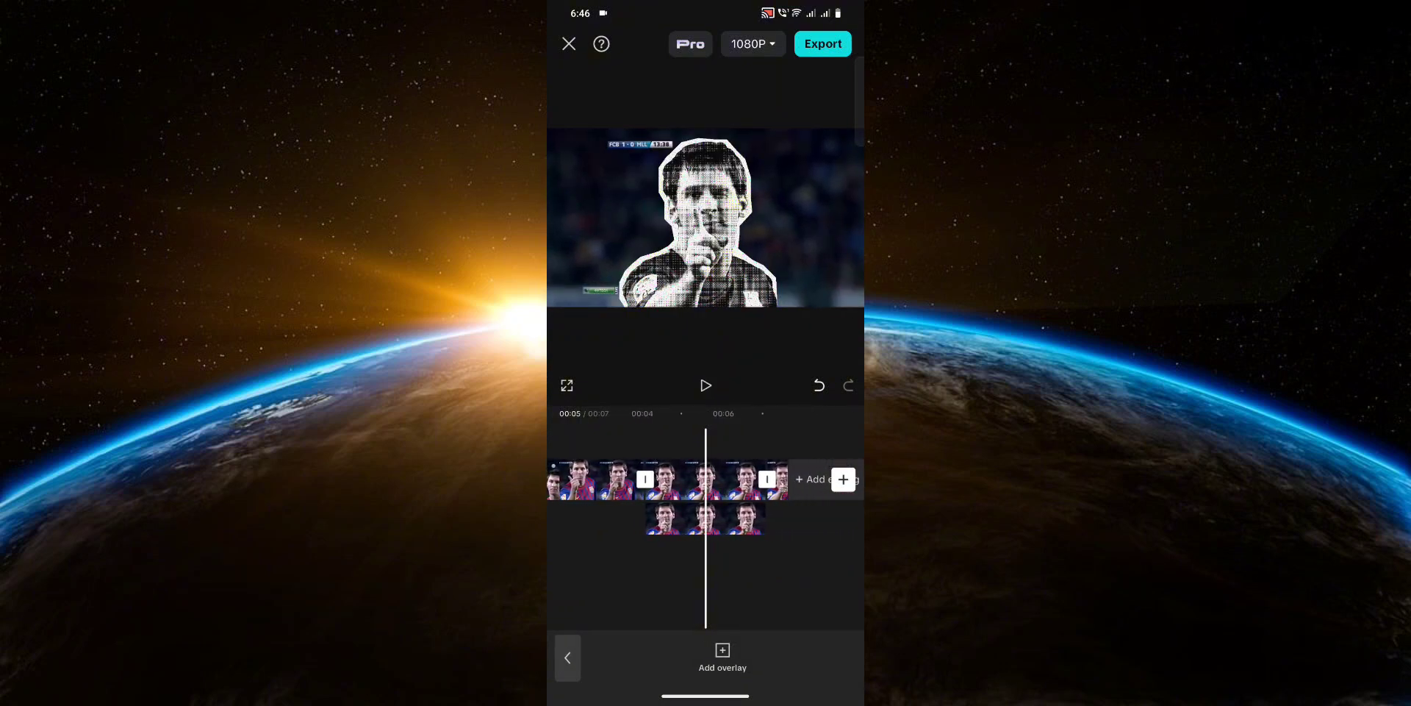